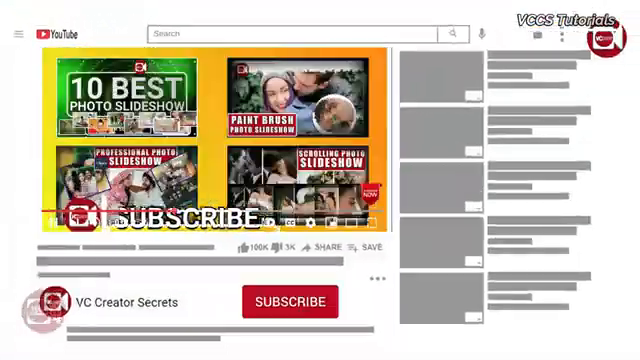
Watch the promo click Subscribe for VC Creator Secrets
{"action": "left_click", "coordinate": [290, 301]}
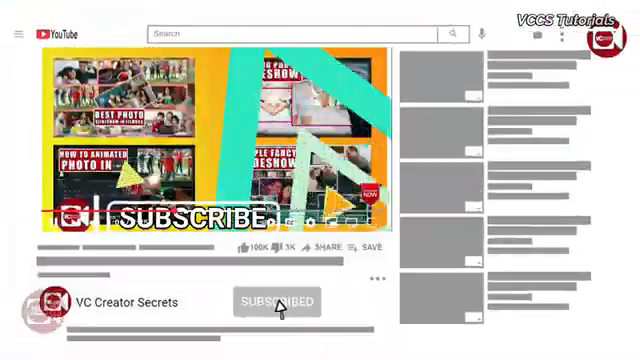
{"action": "left_click", "coordinate": [278, 302]}
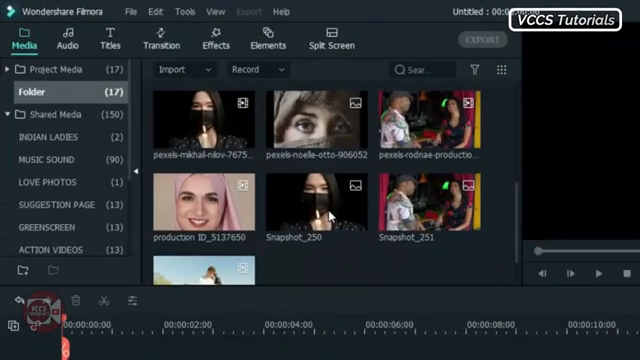
Scroll the media folder and preview the pexels-noelle-otto-906052 eyes photo
{"action": "scroll", "scroll_direction": "up", "scroll_amount": 3}
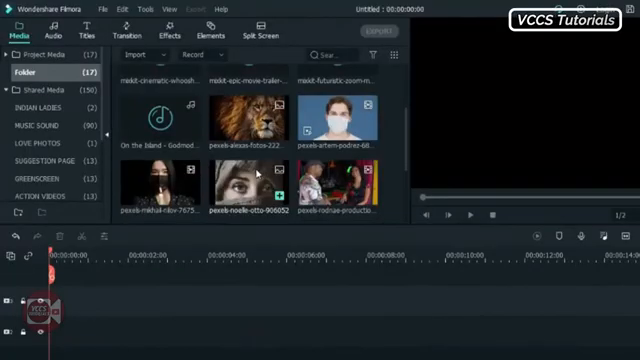
{"action": "double_click", "coordinate": [255, 185]}
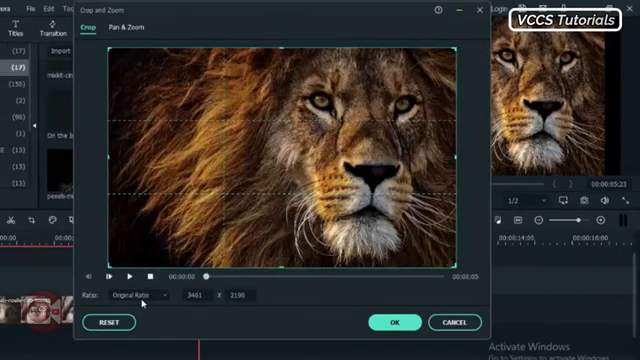
Set the lion photo's crop ratio to 16:9 and apply it
{"action": "left_click", "coordinate": [140, 294]}
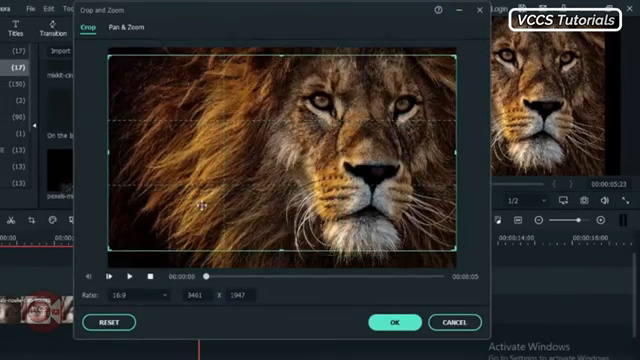
{"action": "left_click", "coordinate": [394, 321]}
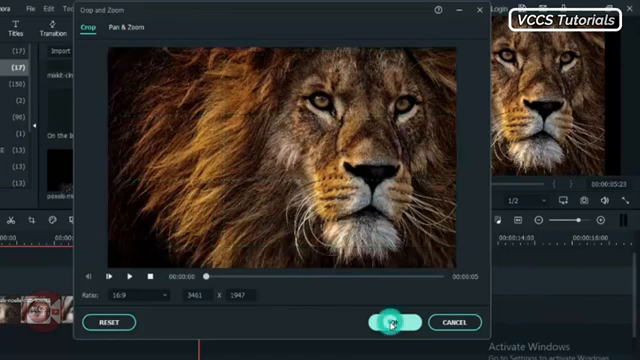
{"action": "left_click", "coordinate": [393, 322]}
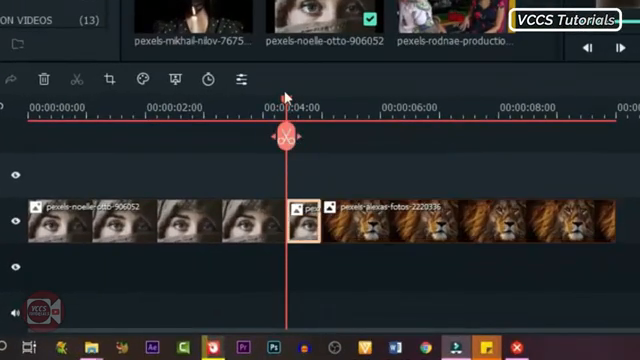
Move the playhead just past 00:00:04:00 to split the clips there
{"action": "left_click_drag", "start_coordinate": [287, 140], "coordinate": [355, 140]}
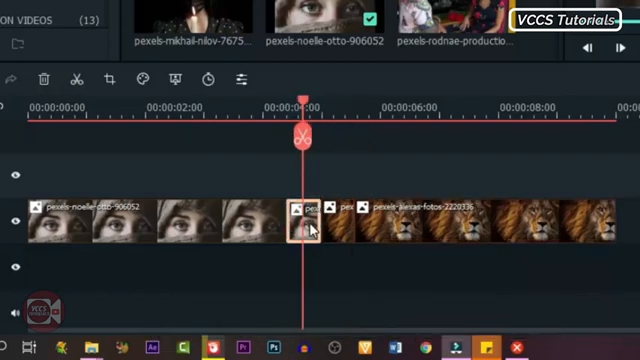
Give the short eyes clip a Pan & Zoom ending on the woman's eye
{"action": "right_click", "coordinate": [305, 225]}
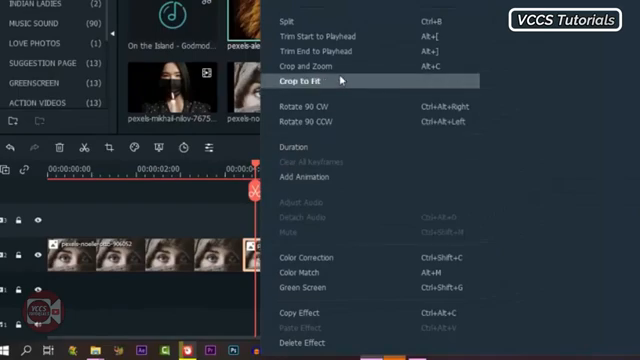
{"action": "left_click", "coordinate": [305, 73]}
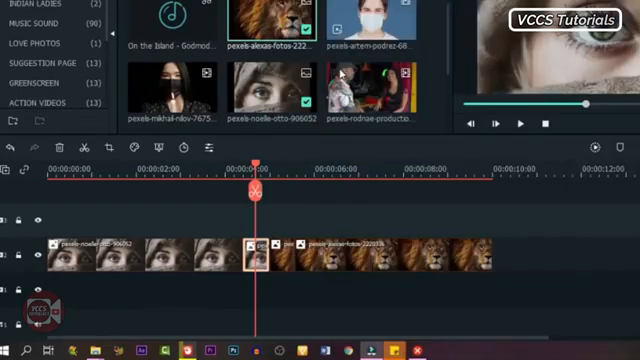
{"action": "left_click", "coordinate": [110, 7]}
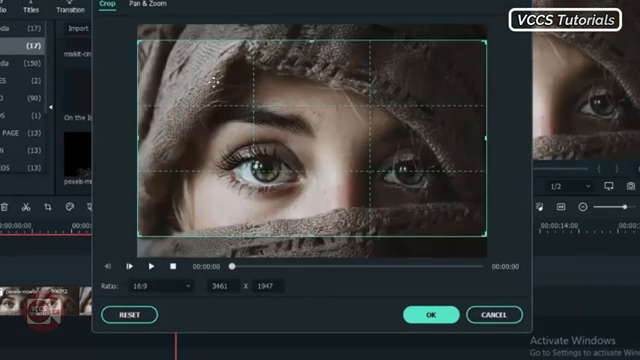
{"action": "left_click", "coordinate": [152, 5]}
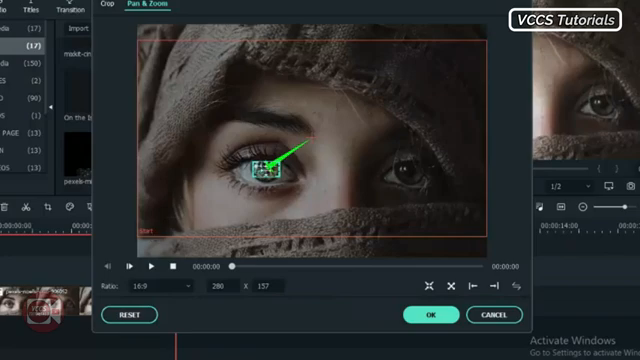
{"action": "left_click", "coordinate": [152, 266]}
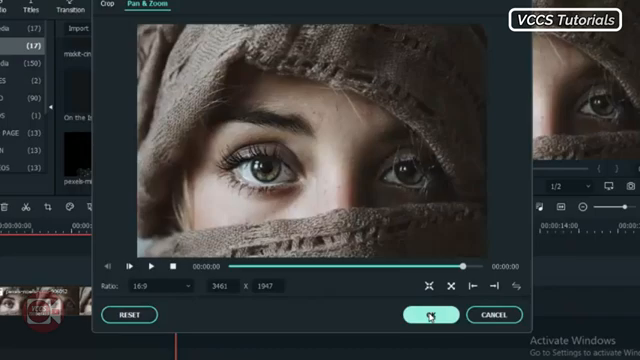
{"action": "left_click", "coordinate": [424, 314]}
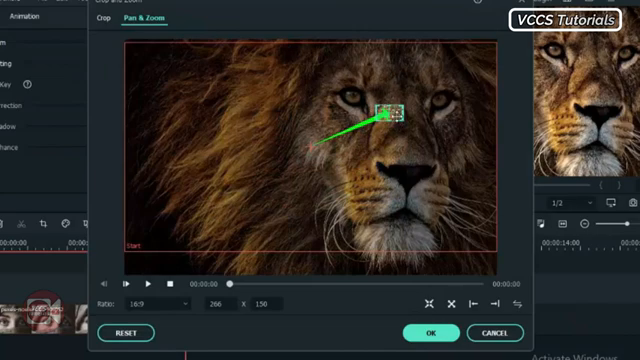
Set the lion clip's Pan & Zoom start box tight on its eye and apply
{"action": "left_click_drag", "start_coordinate": [390, 113], "coordinate": [355, 100]}
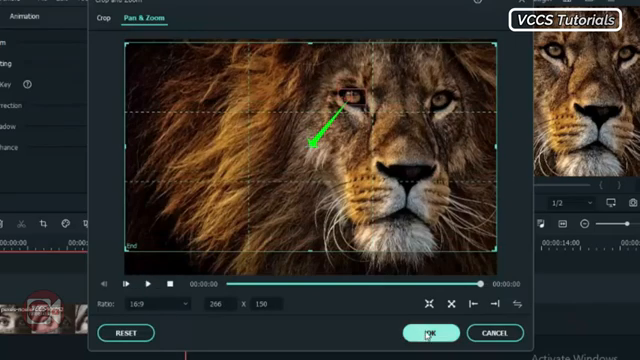
{"action": "left_click", "coordinate": [437, 333]}
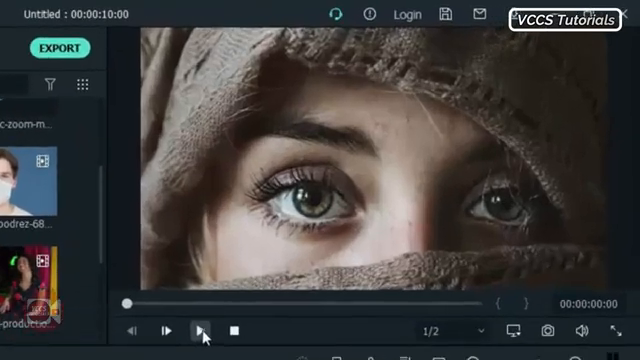
{"action": "left_click", "coordinate": [187, 329]}
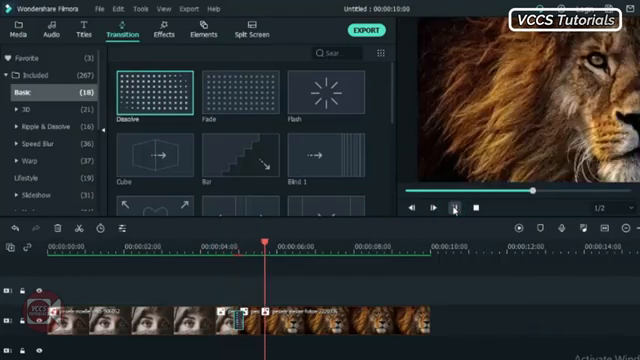
{"action": "left_click_drag", "start_coordinate": [265, 246], "coordinate": [228, 246]}
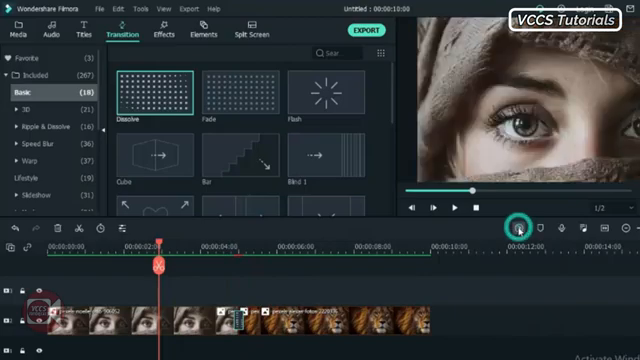
{"action": "left_click", "coordinate": [518, 227]}
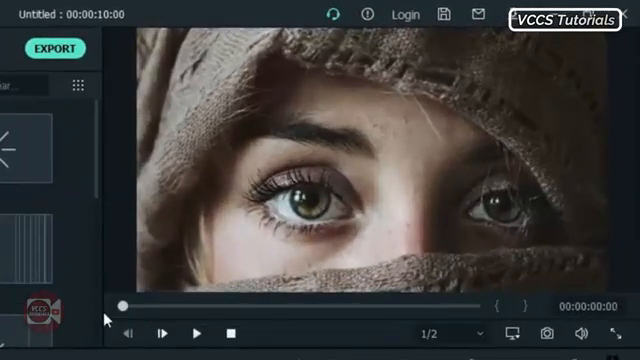
{"action": "left_click", "coordinate": [198, 333]}
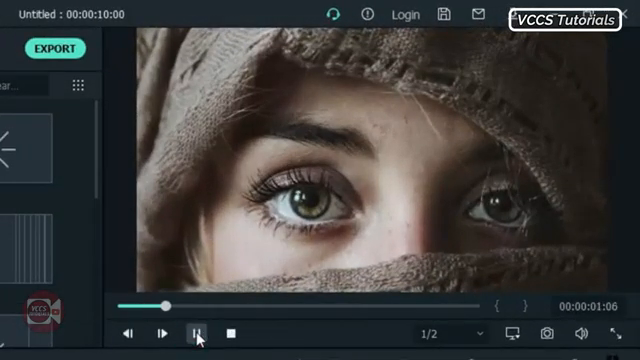
{"action": "left_click", "coordinate": [196, 333]}
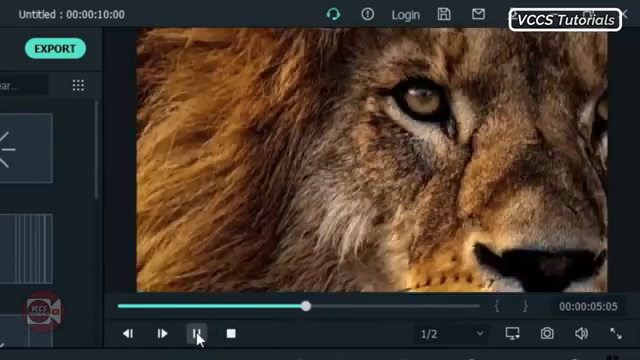
{"action": "left_click", "coordinate": [195, 331]}
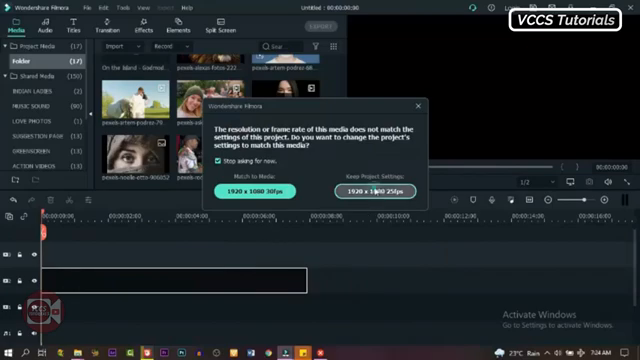
Keep project settings at 1920 x 1080 25fps and play the headscarf video
{"action": "left_click", "coordinate": [370, 190]}
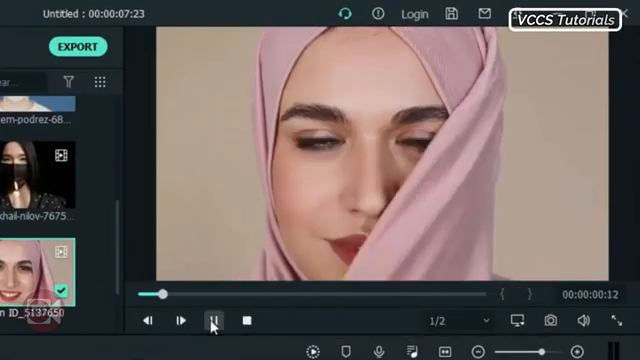
{"action": "left_click", "coordinate": [213, 320]}
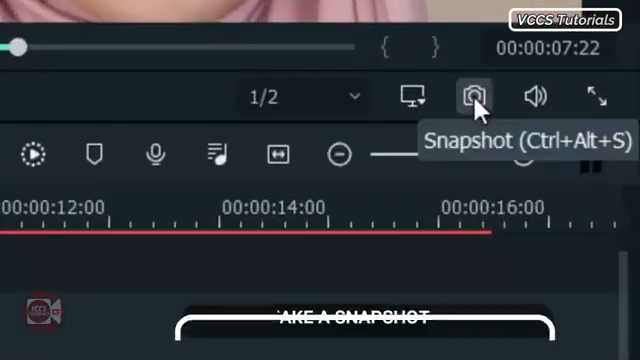
Snapshot the woman's face, place it above the horse video, and open its options
{"action": "left_click", "coordinate": [469, 96]}
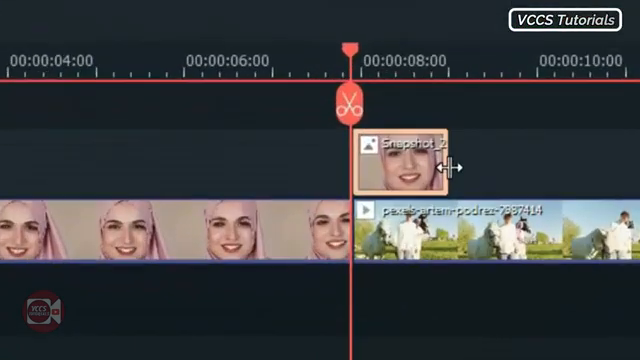
{"action": "right_click", "coordinate": [410, 150]}
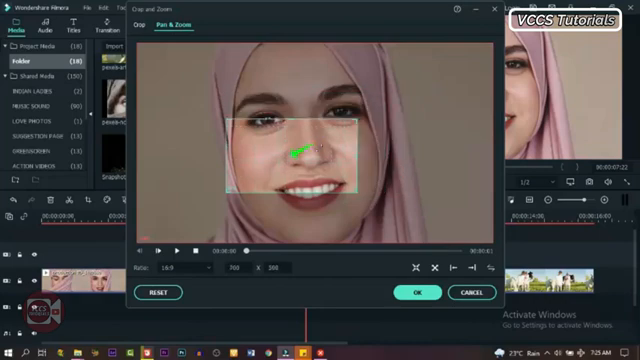
Shrink the snapshot's Pan & Zoom end box onto her eye, apply, and play
{"action": "left_click_drag", "start_coordinate": [308, 152], "coordinate": [246, 178]}
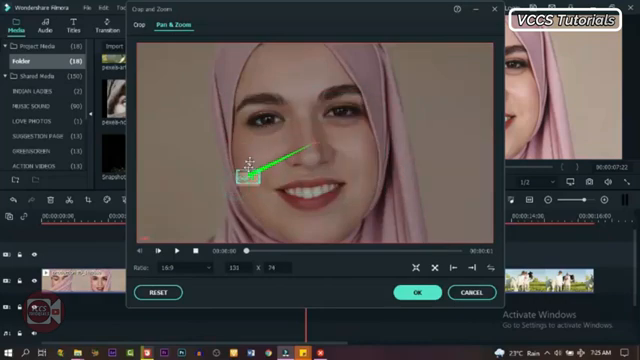
{"action": "left_click_drag", "start_coordinate": [250, 178], "coordinate": [265, 120]}
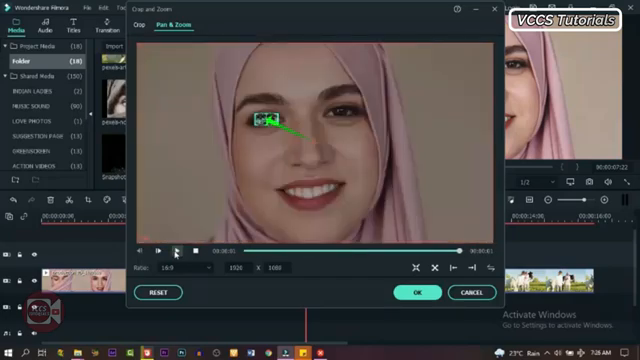
{"action": "left_click", "coordinate": [413, 291]}
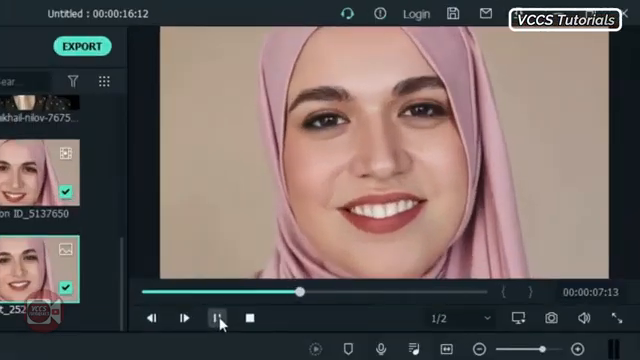
{"action": "left_click", "coordinate": [382, 85]}
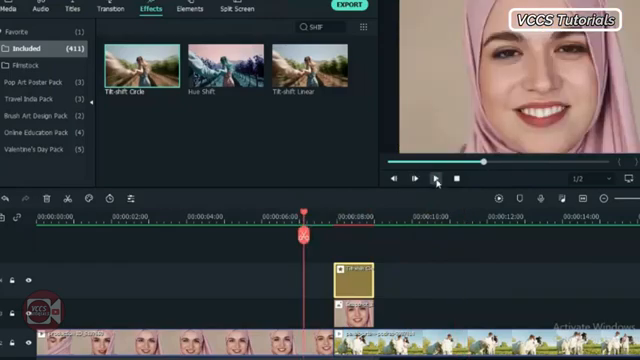
Play the sequence through the Tilt-shift Circle effect into the horse scene
{"action": "left_click", "coordinate": [417, 176]}
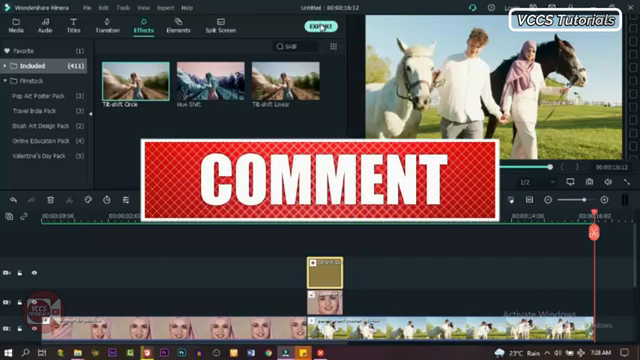
Open the Export window, showing MP4 output named My Video at 1920x1080, 25 fps
{"action": "left_click", "coordinate": [319, 22]}
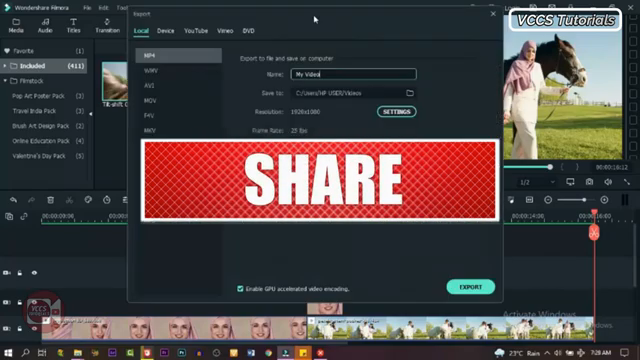